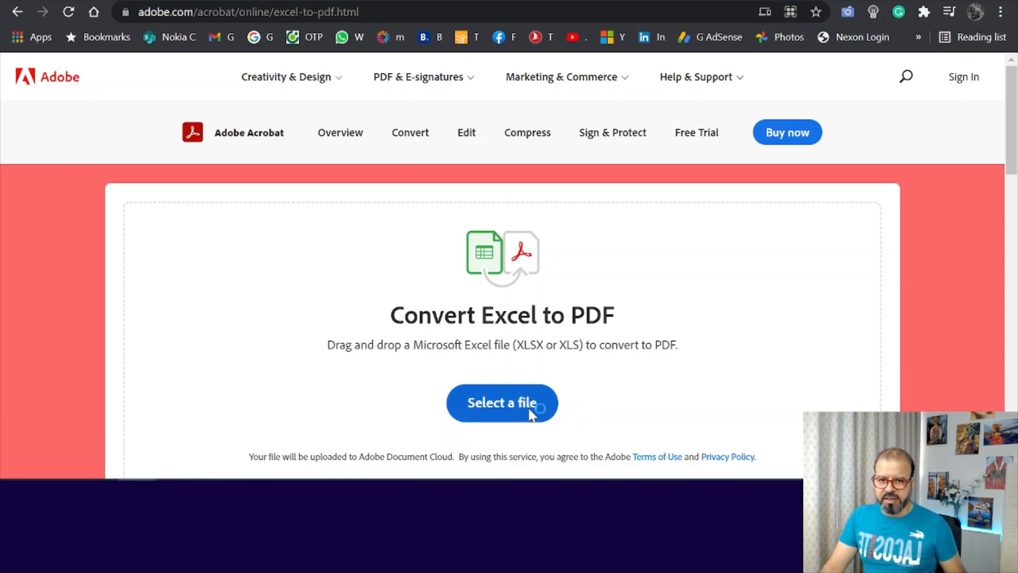
Bring up the file picker from 'Select a file' on the Convert Excel to PDF page.
click(502, 402)
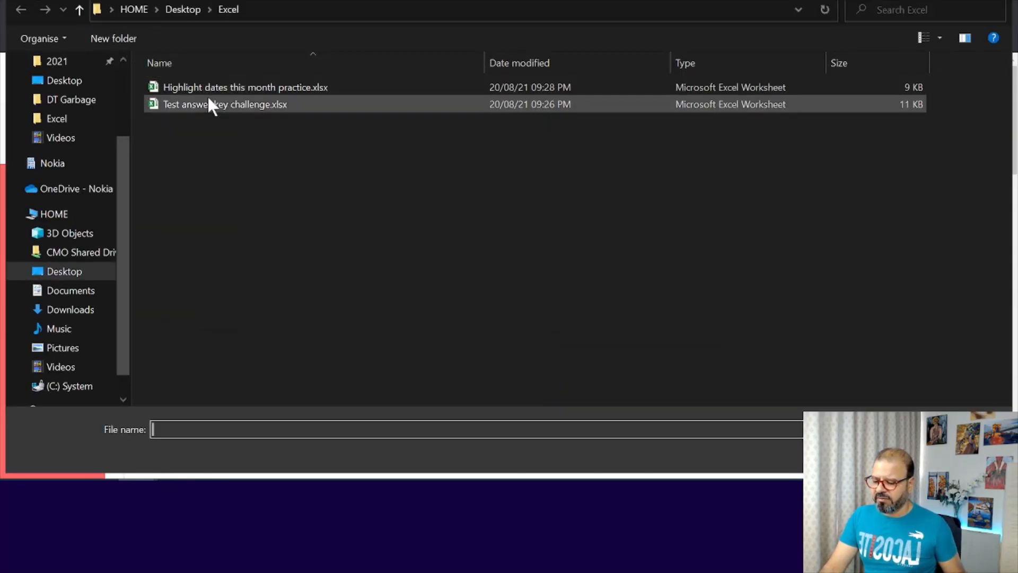
Upload 'Test answer key challenge.xlsx' so Acrobat converts it and shows 'Your PDF is ready'.
double_click(225, 104)
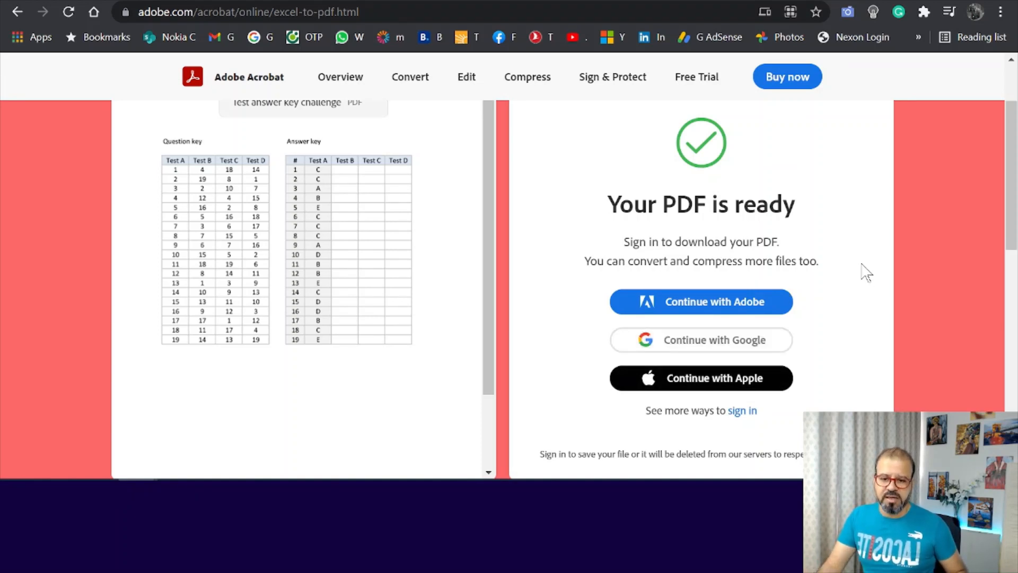
mouse_move(416, 207)
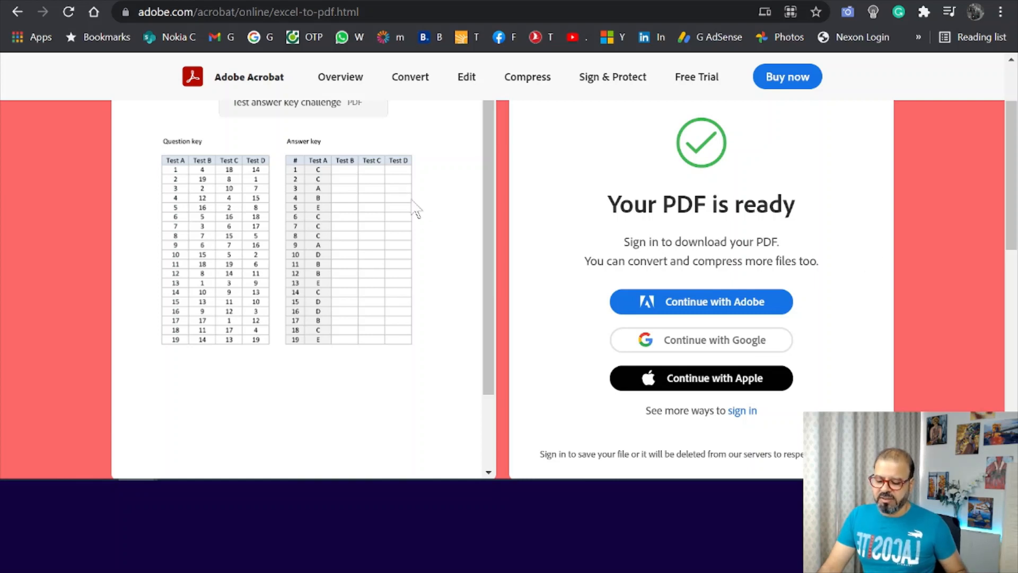
Sign in via a 'Continue with…' option so the converted 45 KB PDF becomes downloadable.
click(700, 302)
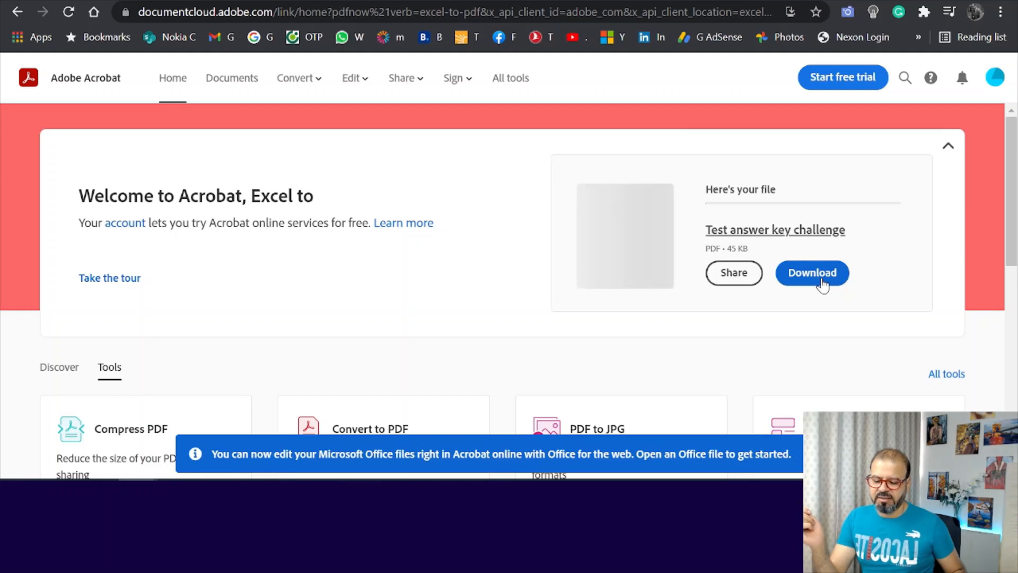
Download the 'Test answer key challenge' PDF and view its question and answer key tables in Chrome.
click(811, 272)
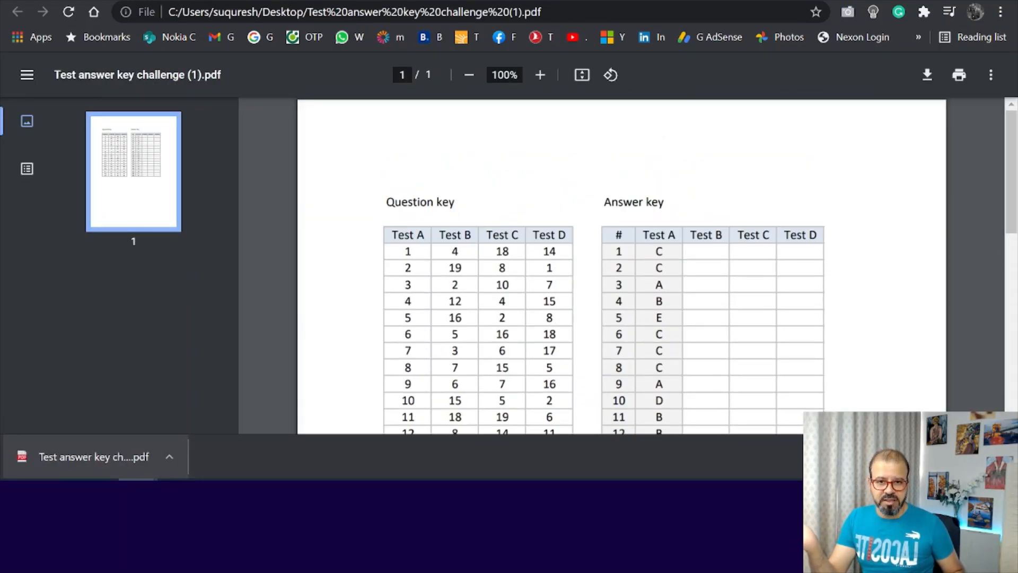
scroll(down, 3)
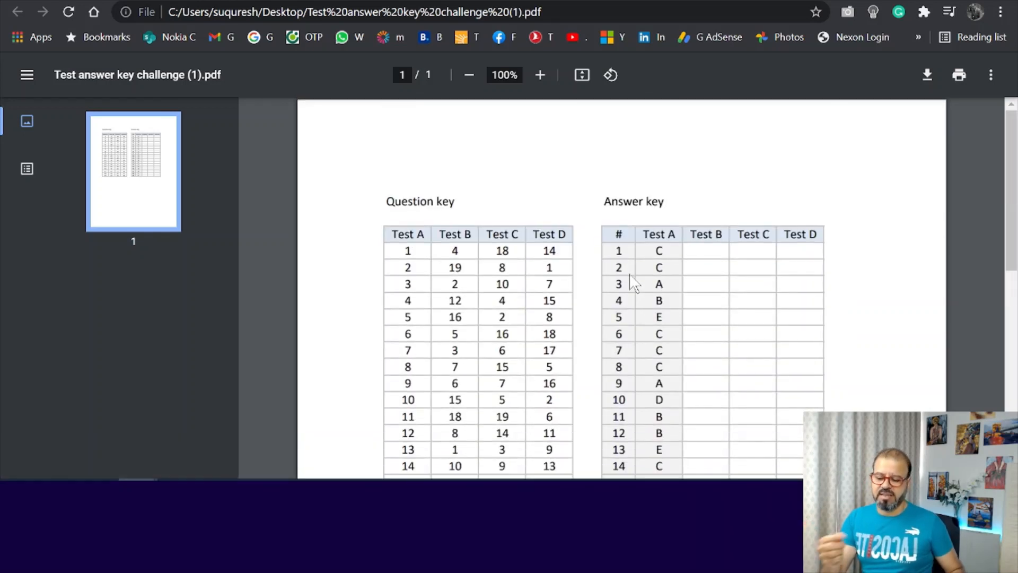